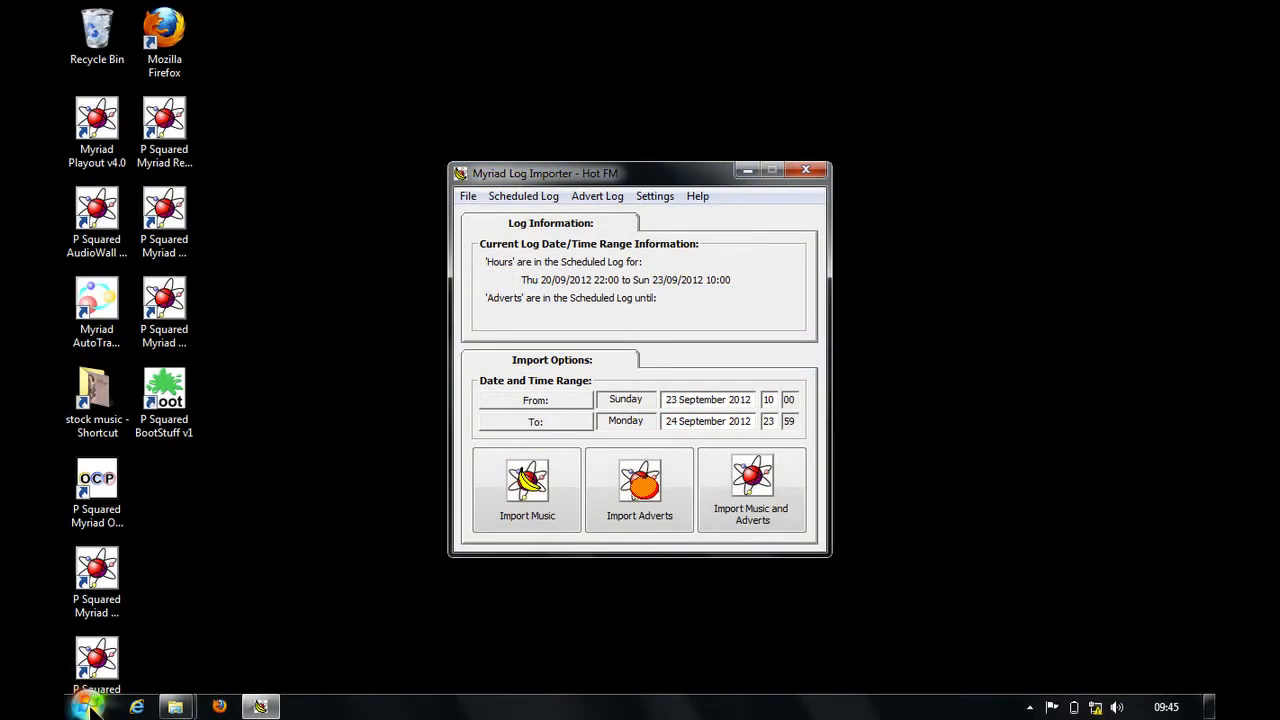
- Expand All Programs to P Squared Myriad Playout v4.0 Tools, showing Music and Advert Log Importer
left_click(88, 706)
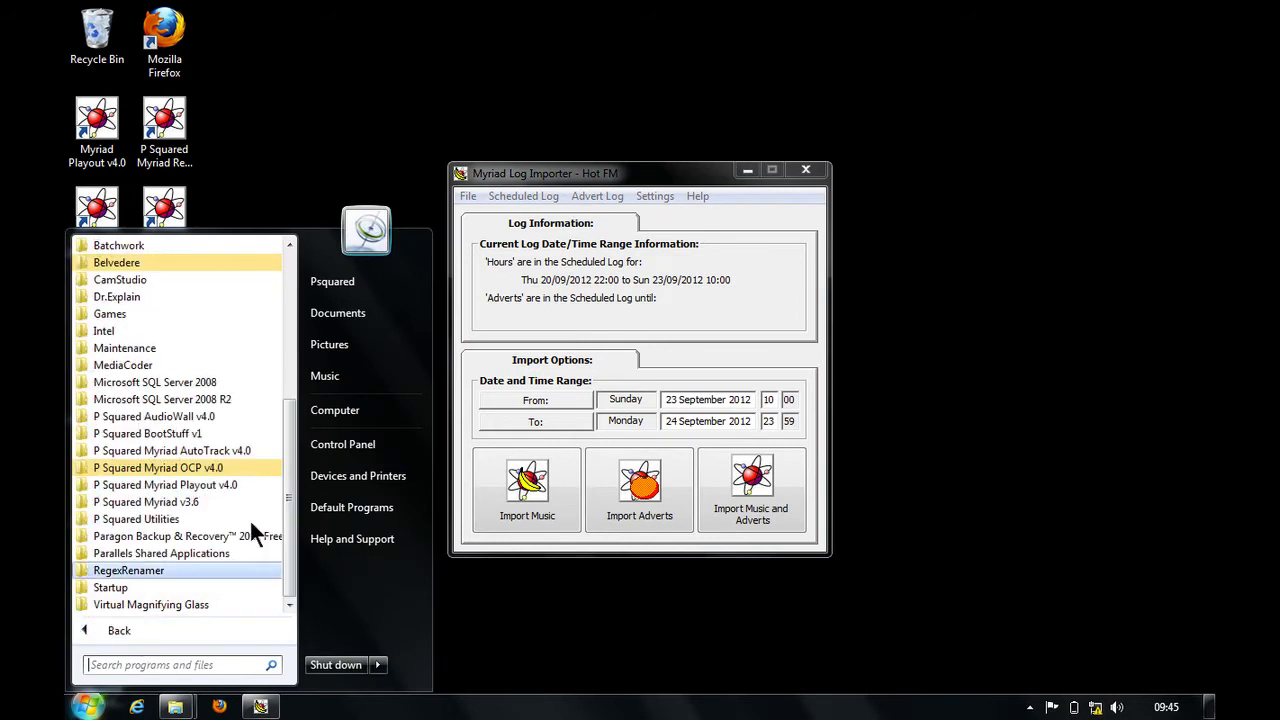
mouse_move(212, 485)
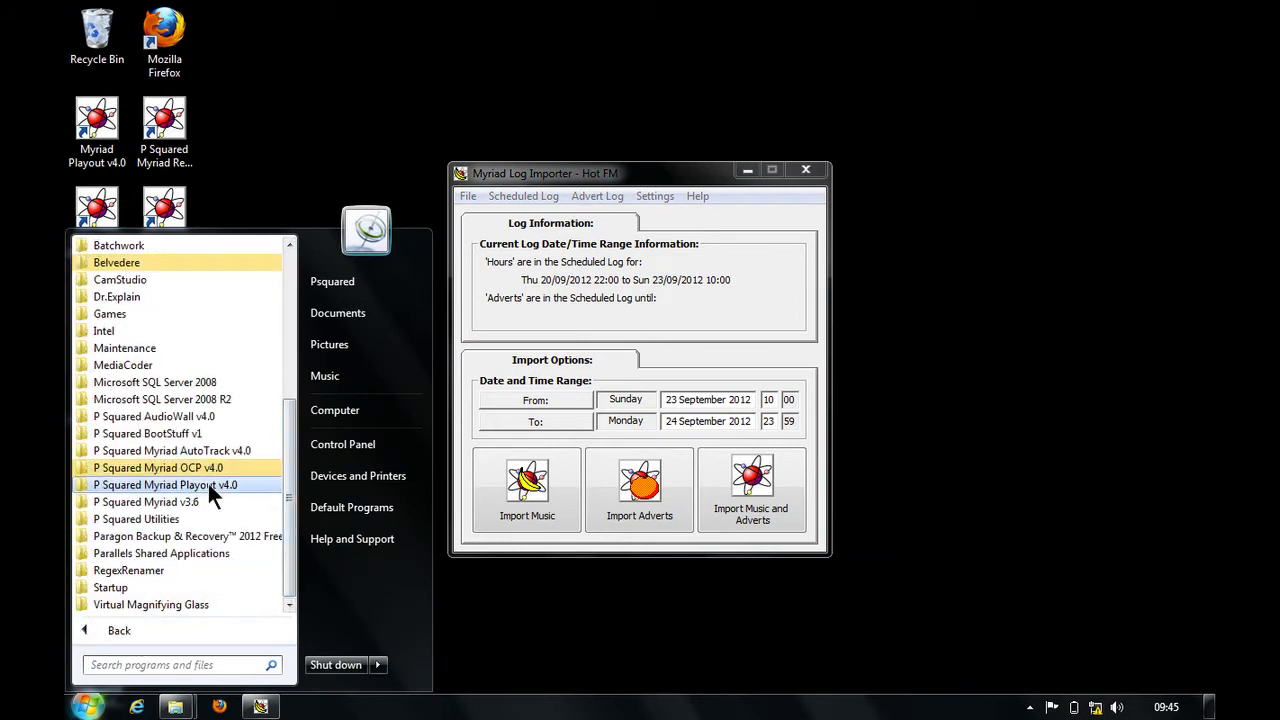
left_click(165, 485)
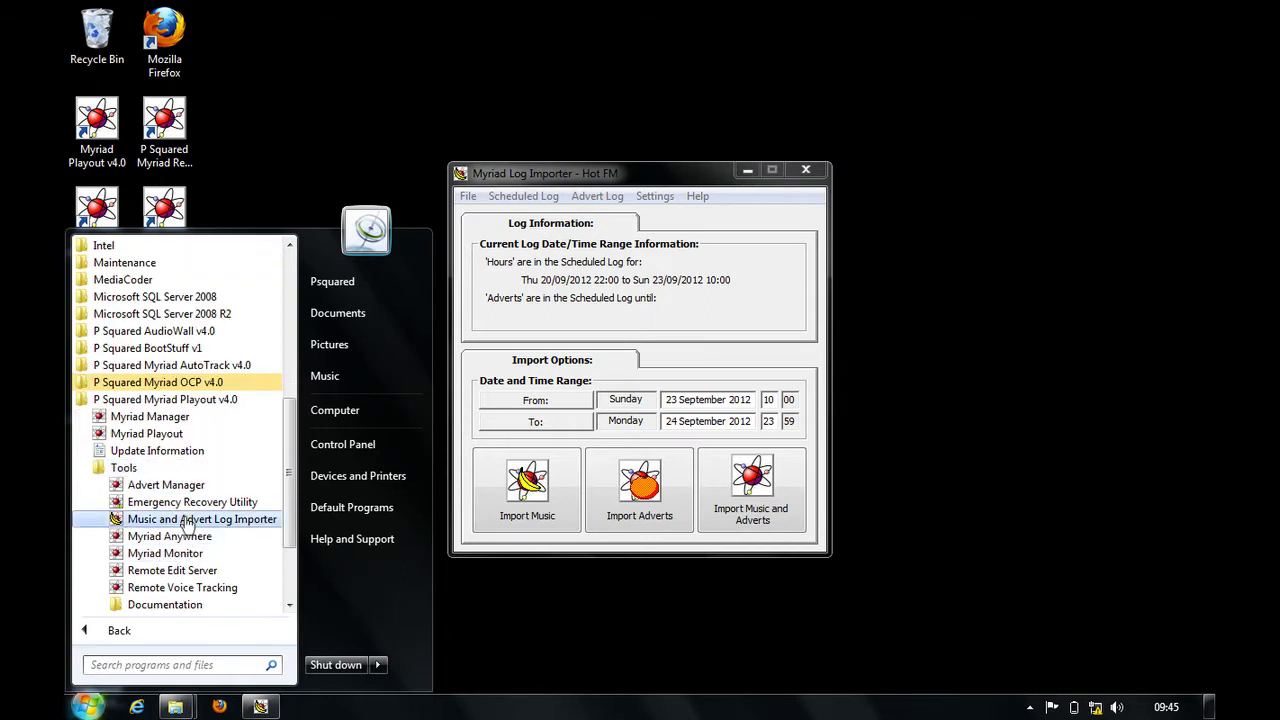
mouse_move(185, 525)
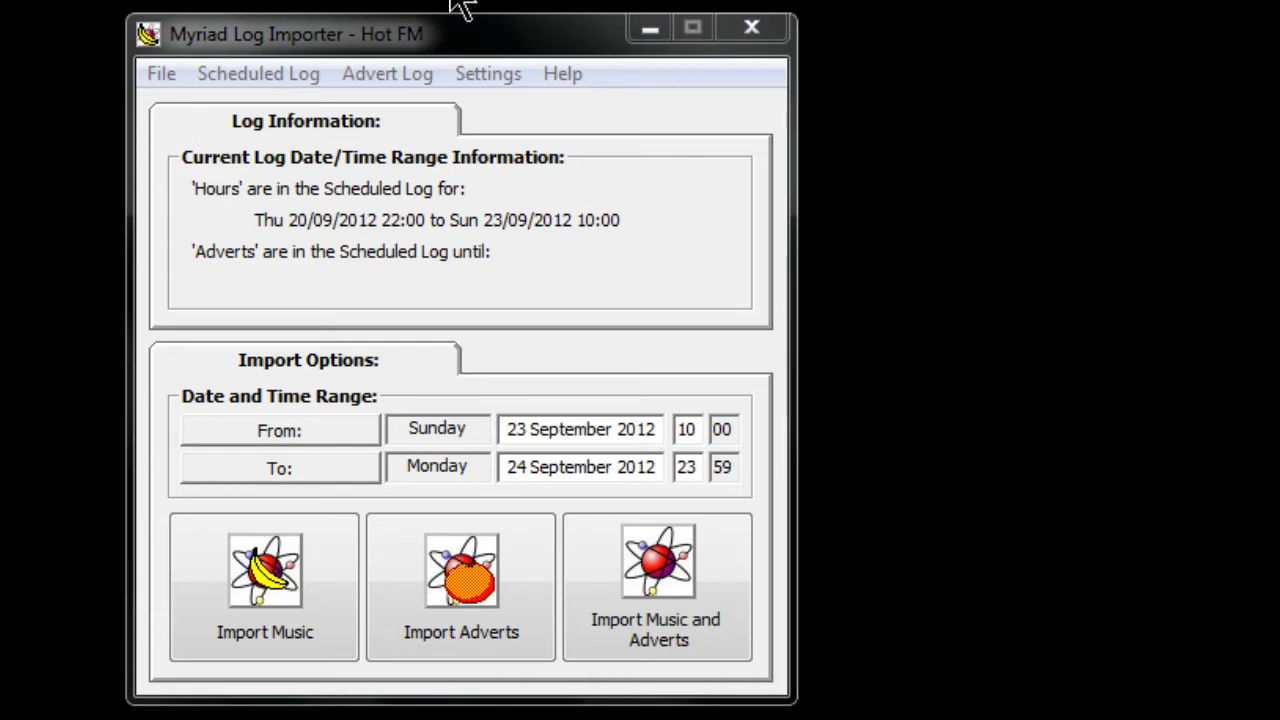
mouse_move(350, 220)
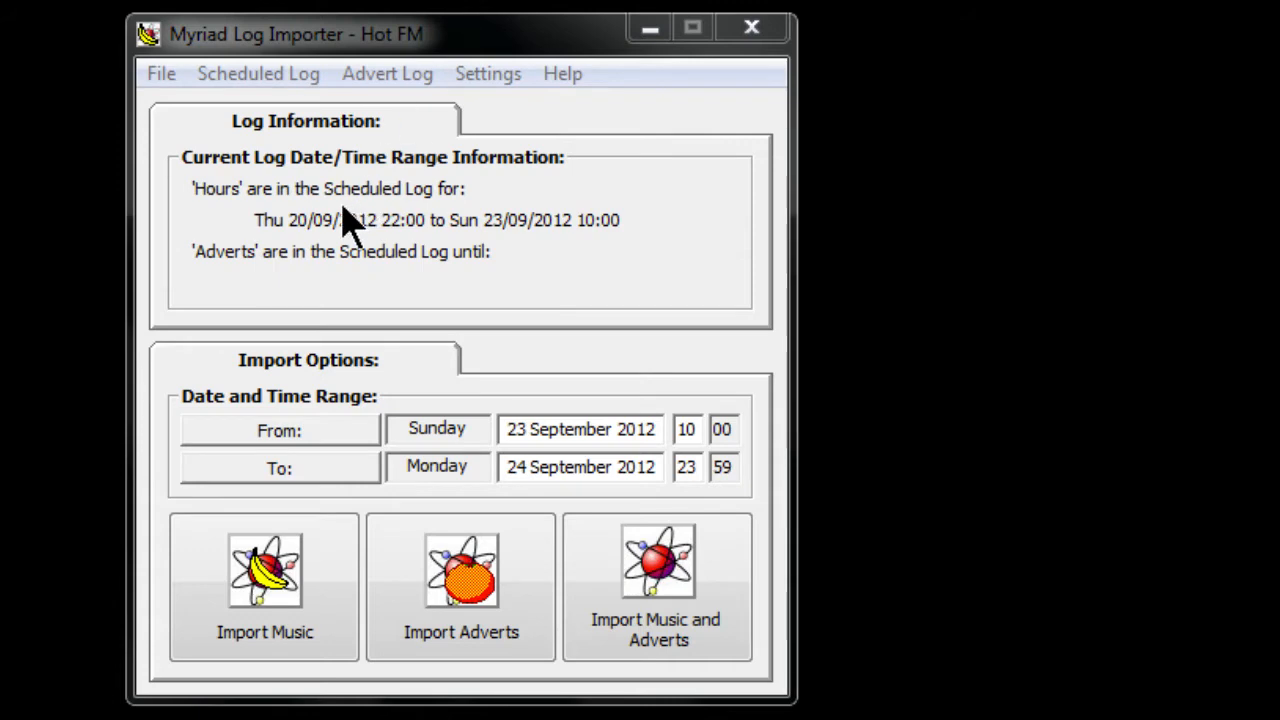
- Show the File menu's log viewing, date-range scan, database change and exit commands
left_click(161, 73)
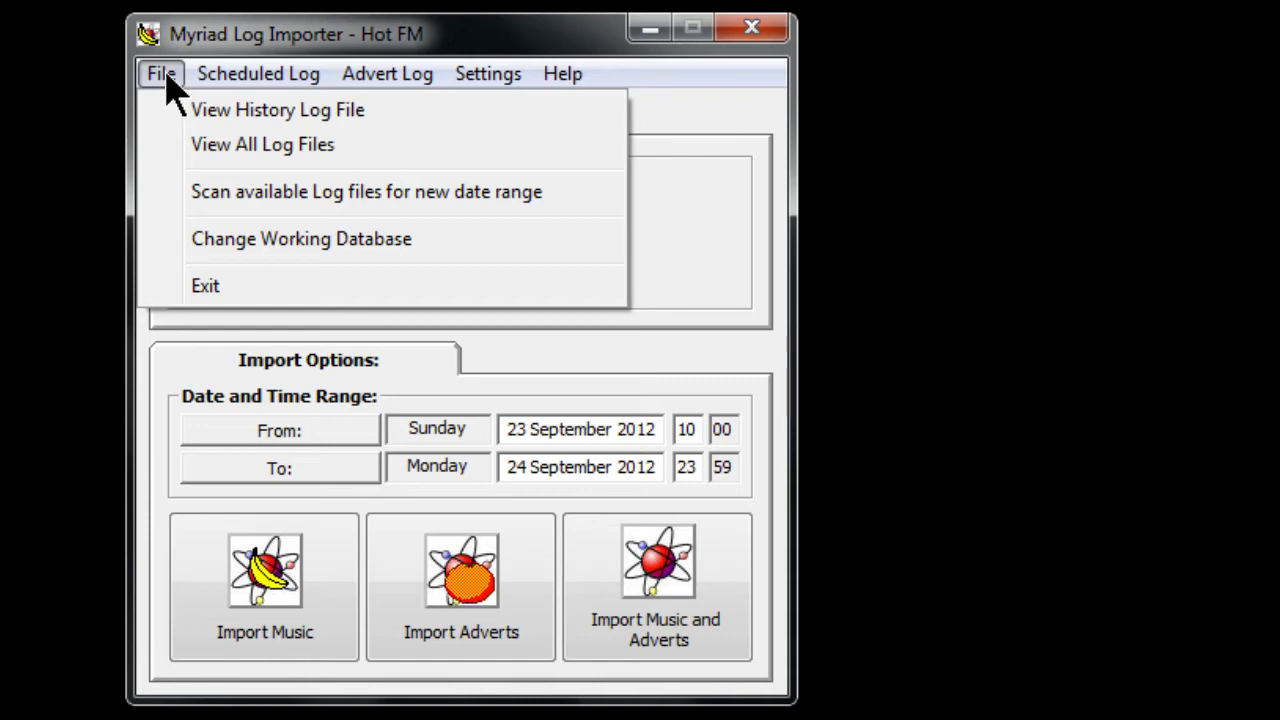
- Browse the Scheduled Log, Advert Log and Settings menus in turn
left_click(257, 73)
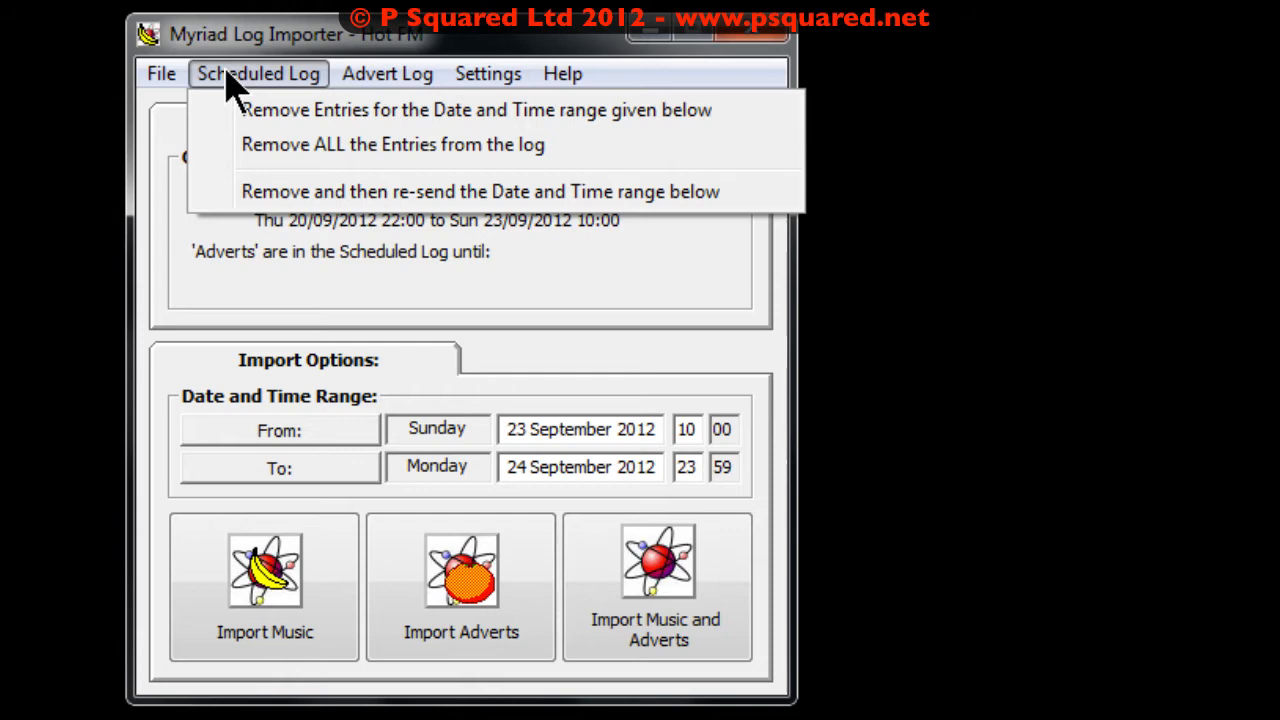
left_click(387, 73)
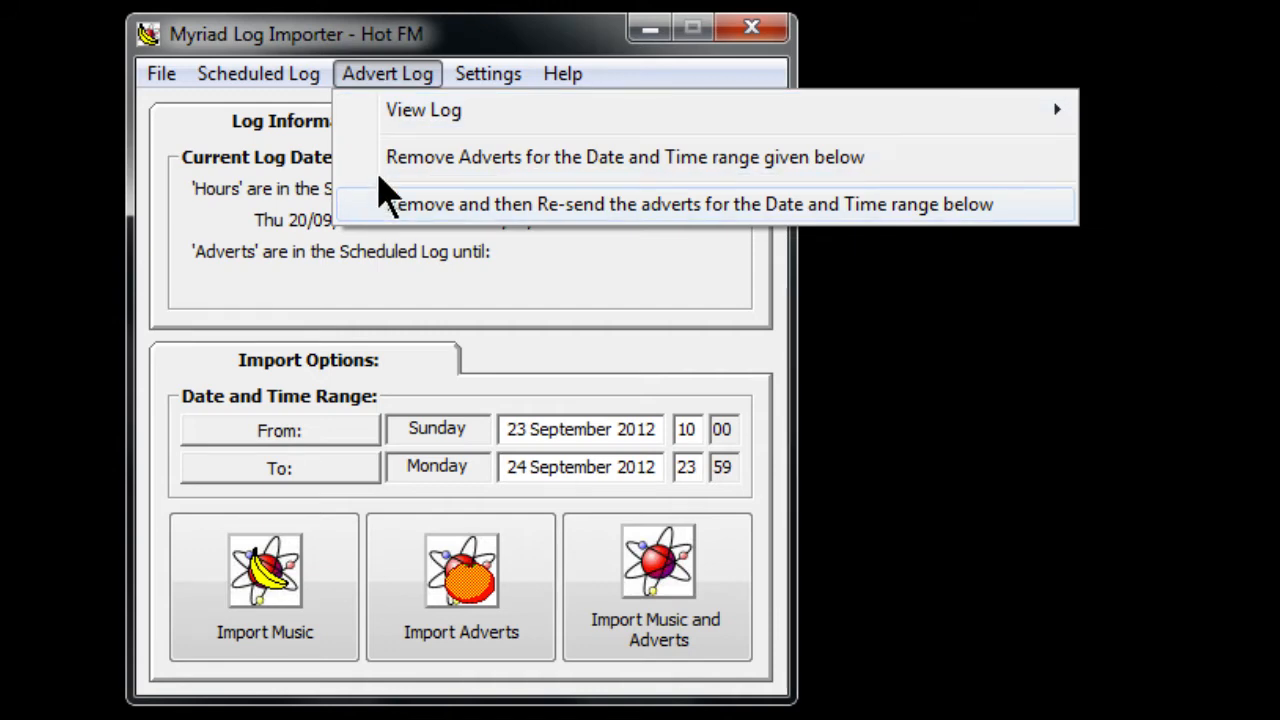
left_click(487, 73)
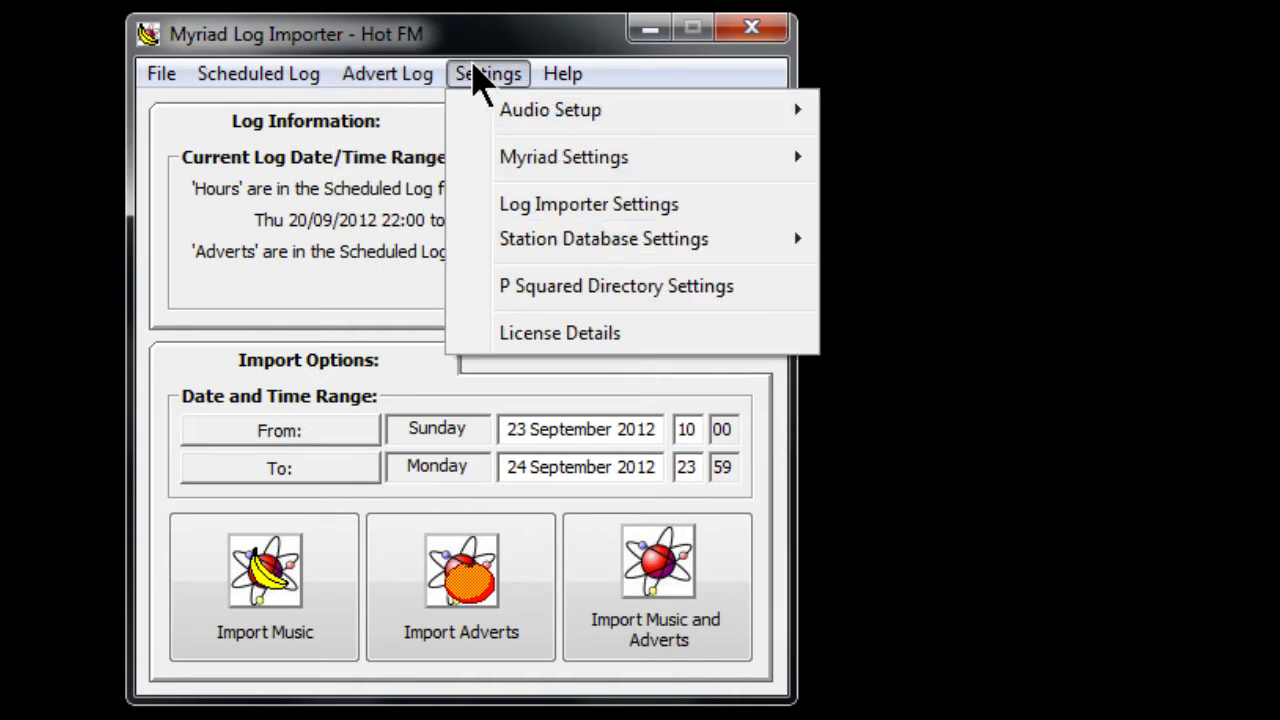
mouse_move(550, 110)
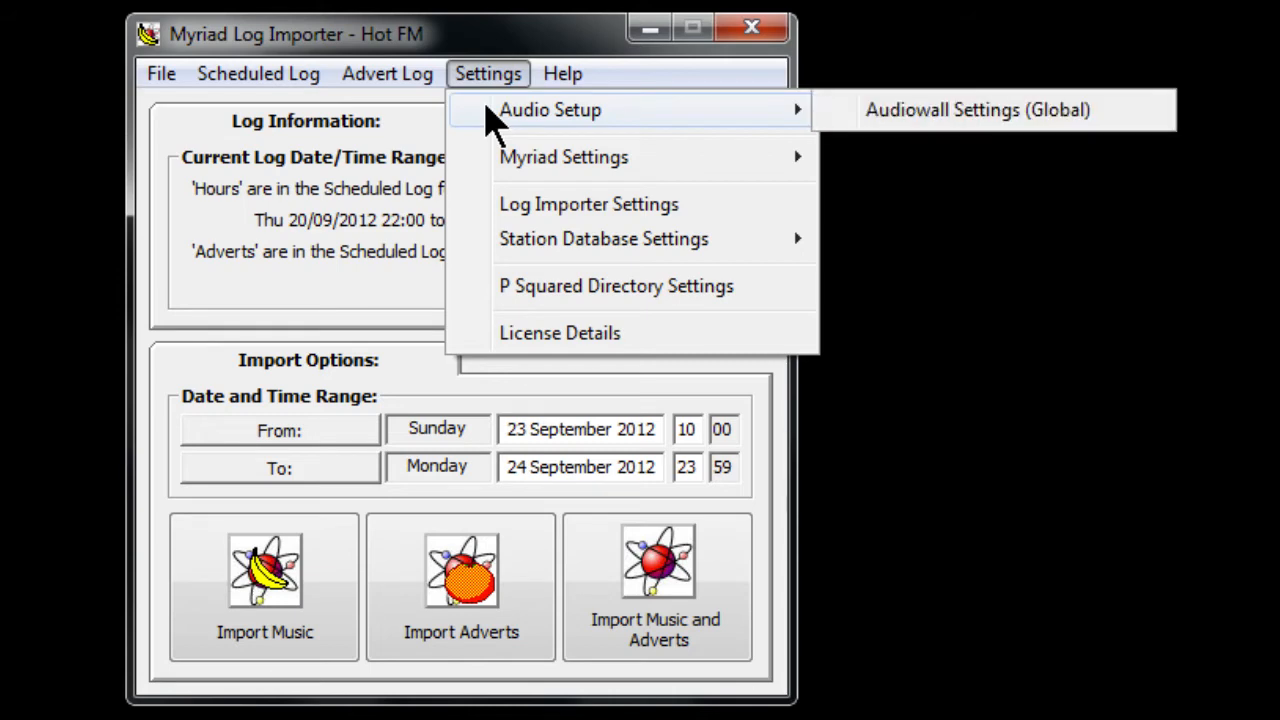
mouse_move(564, 157)
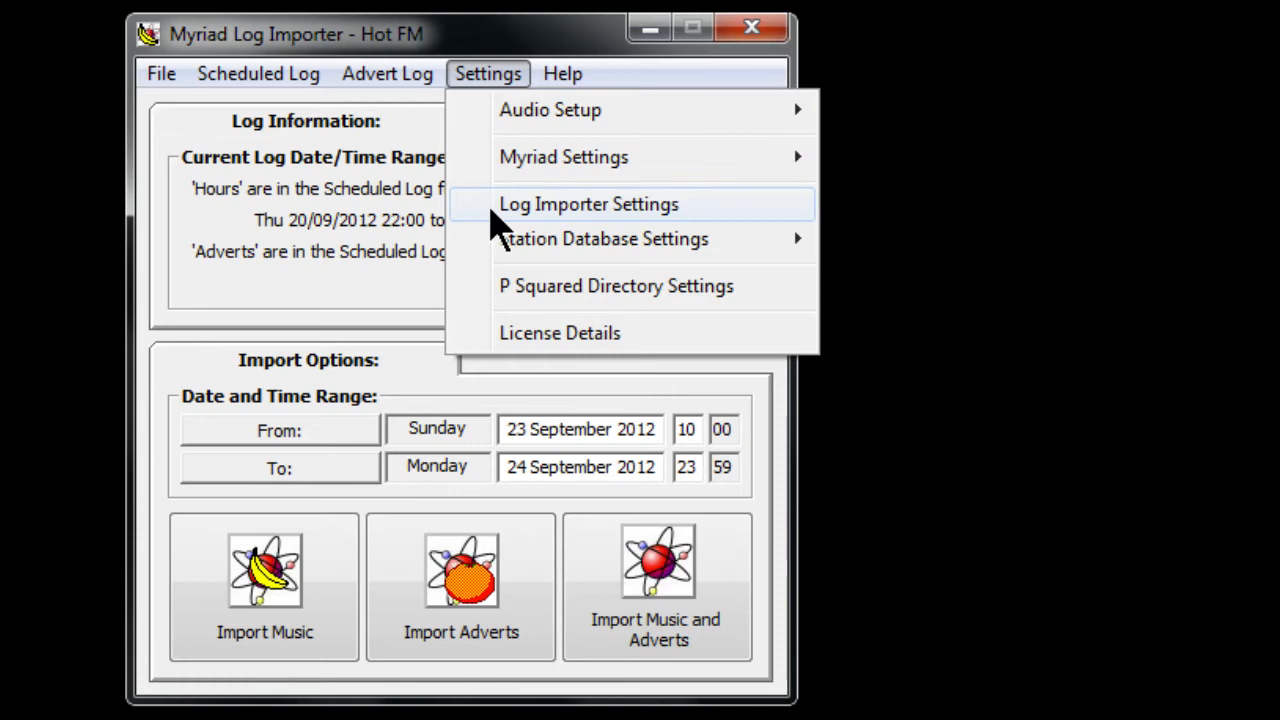
mouse_move(603, 238)
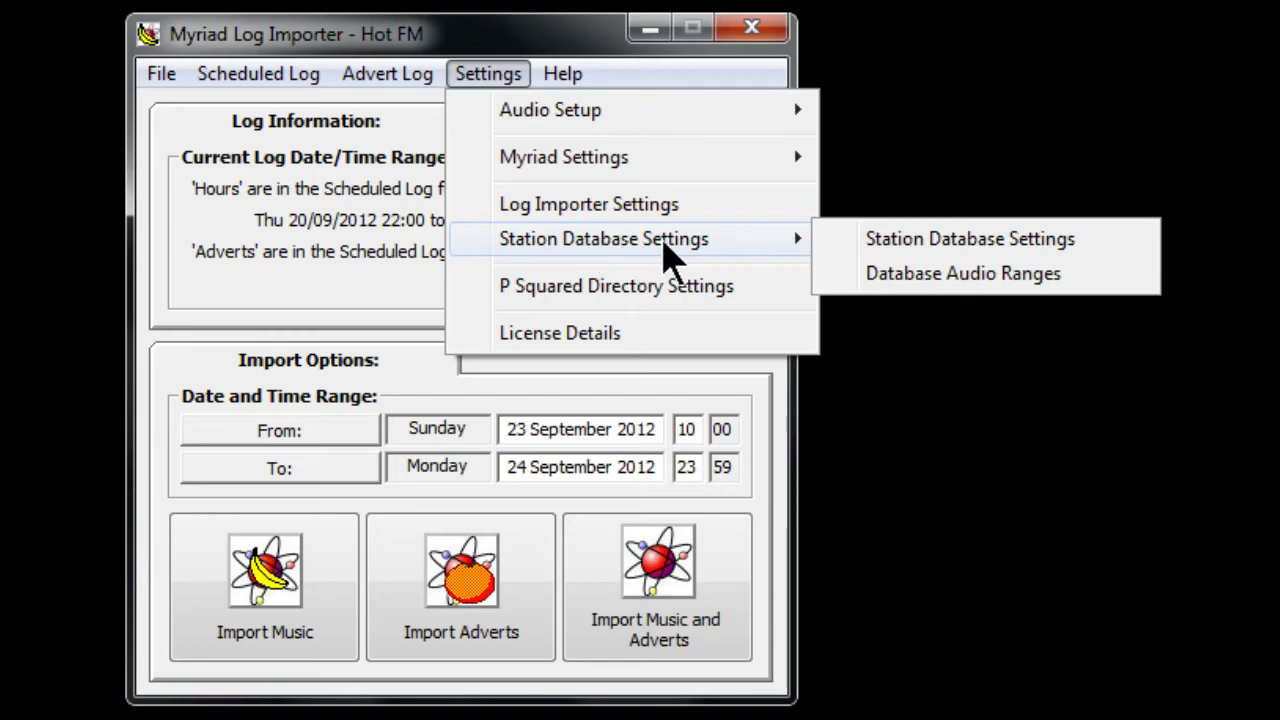
mouse_move(755, 255)
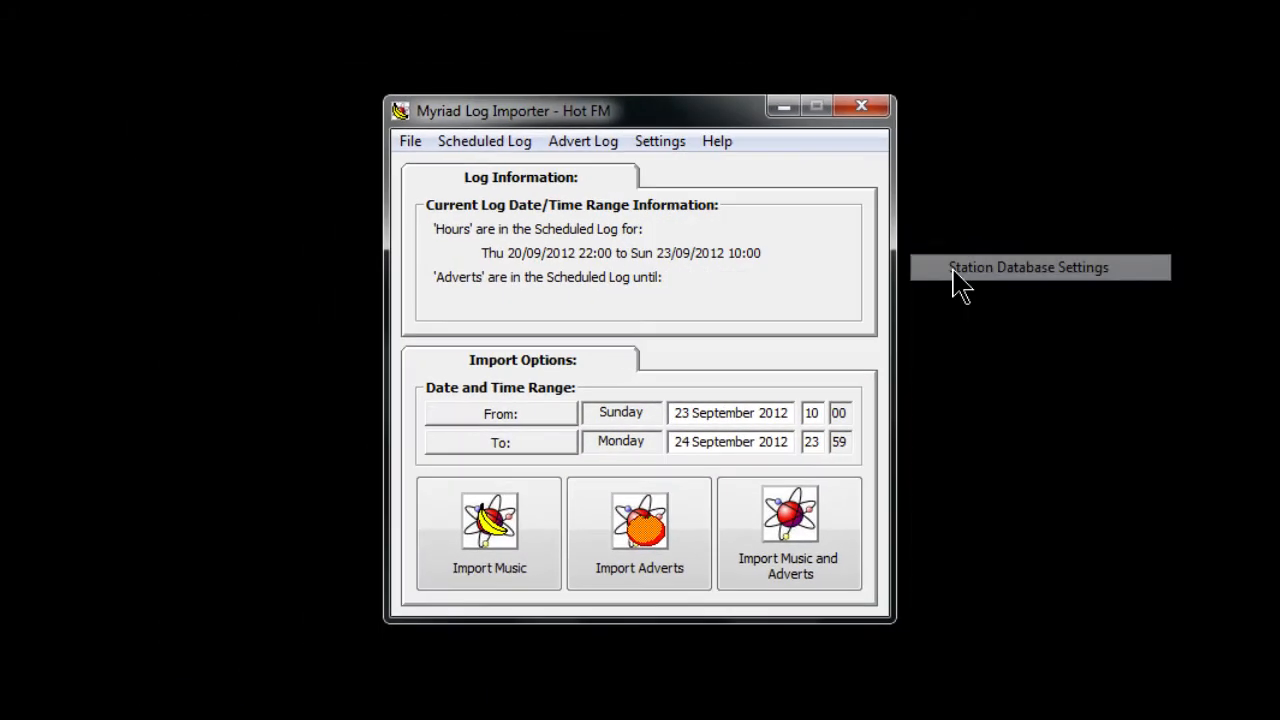
- Open Station Database Settings to the Scheduler tab showing prefix MY, yymmdd format, .log suffix
left_click(1028, 267)
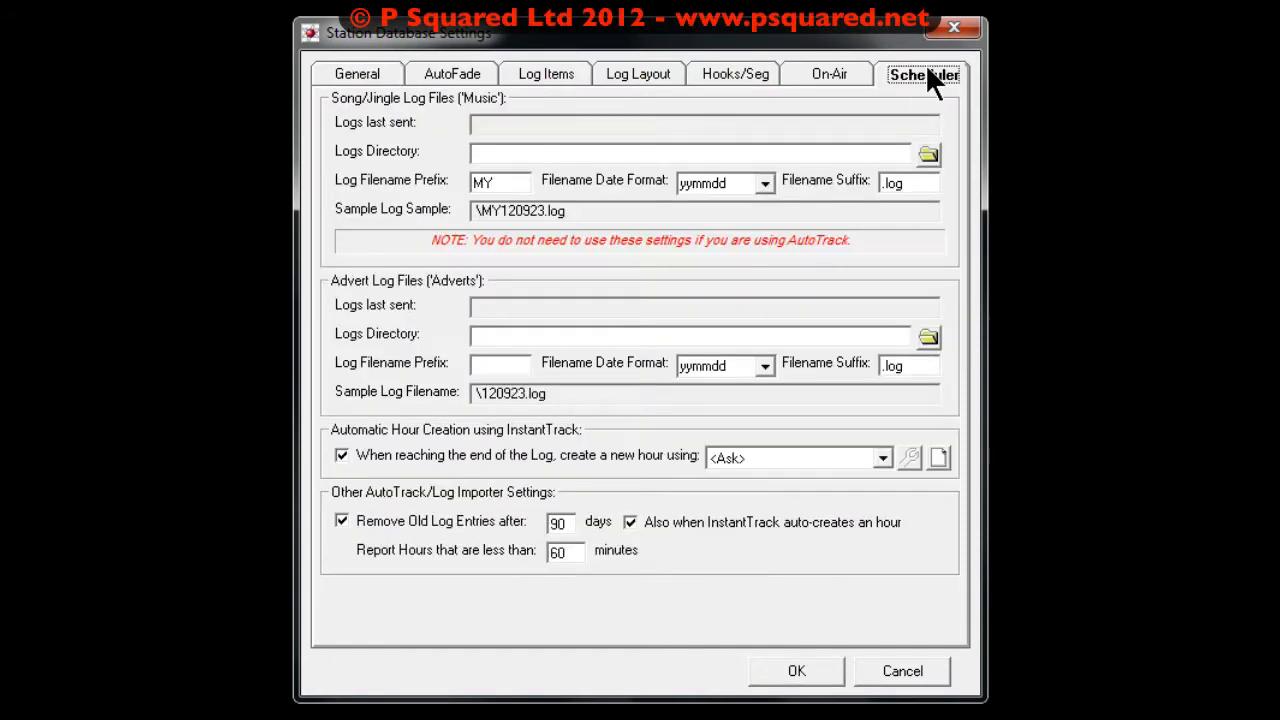
mouse_move(960, 235)
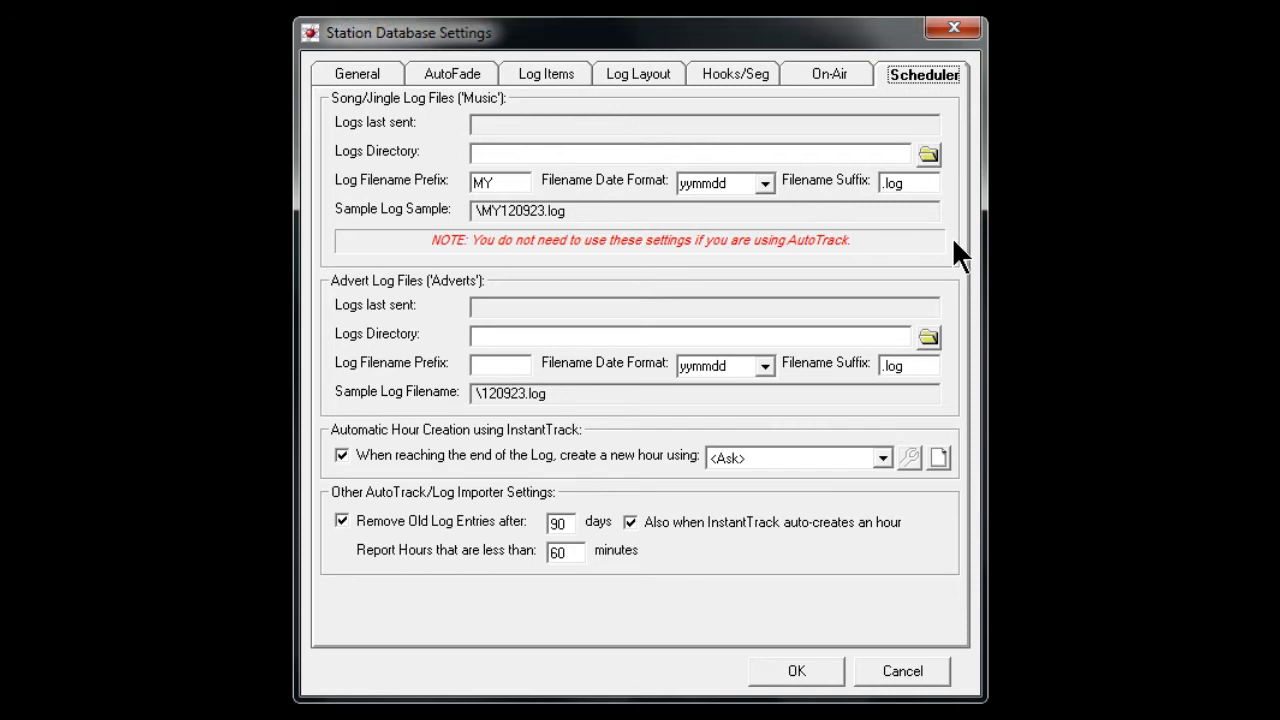
mouse_move(780, 205)
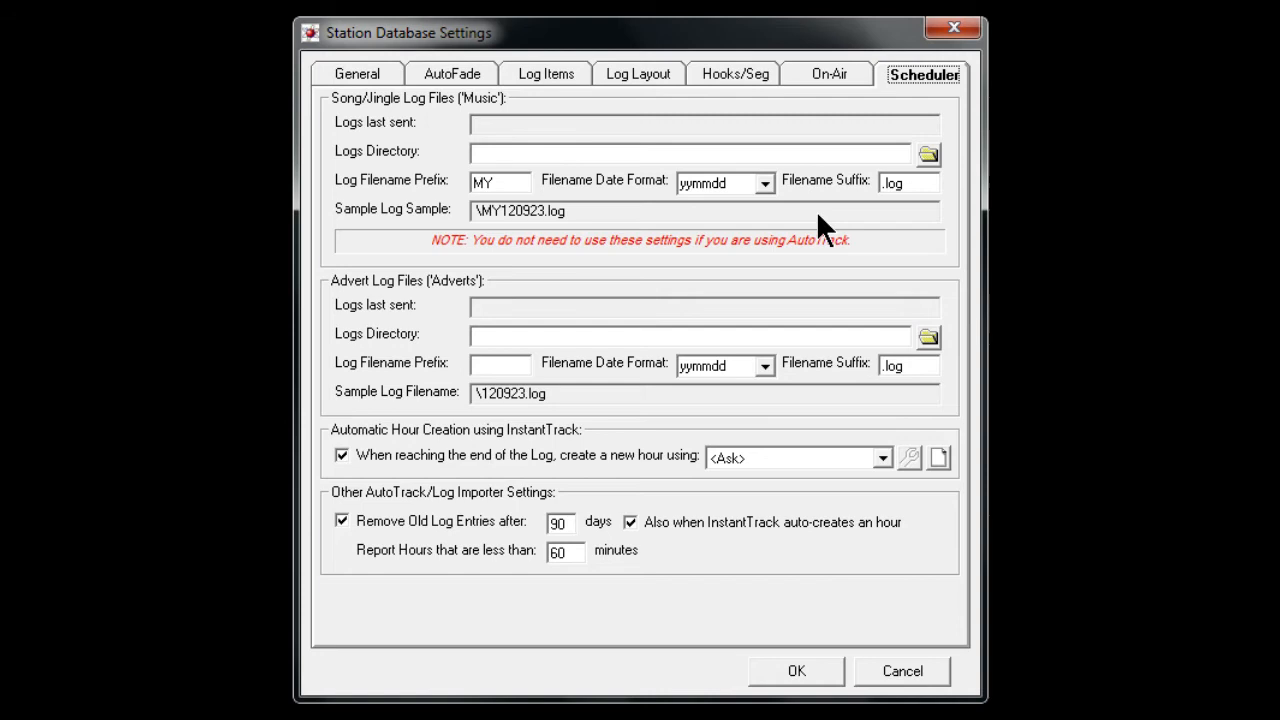
mouse_move(745, 325)
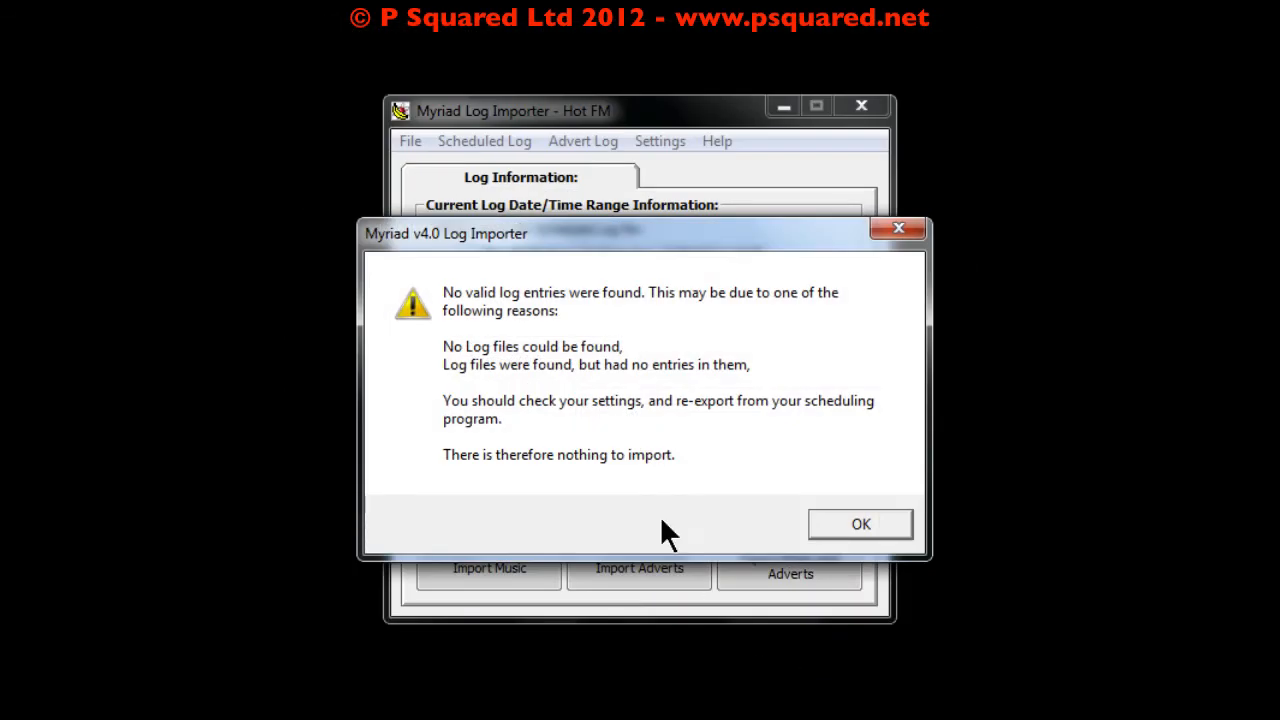
mouse_move(810, 375)
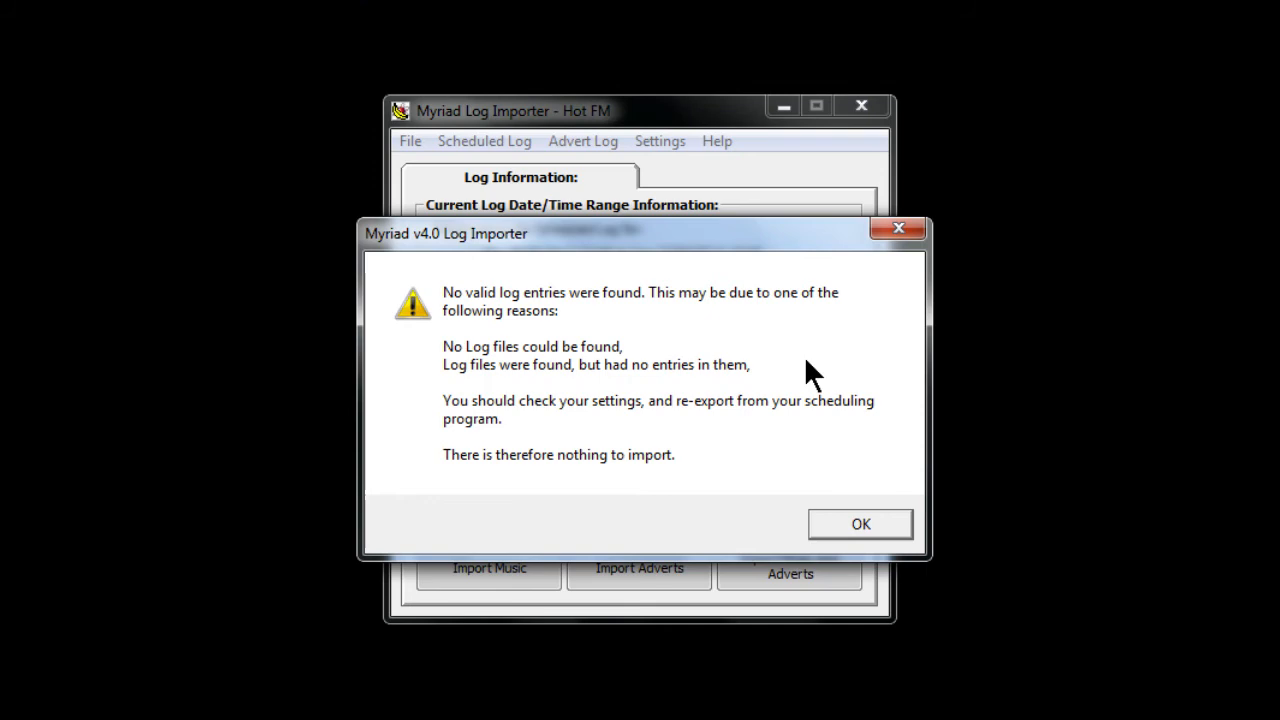
mouse_move(825, 405)
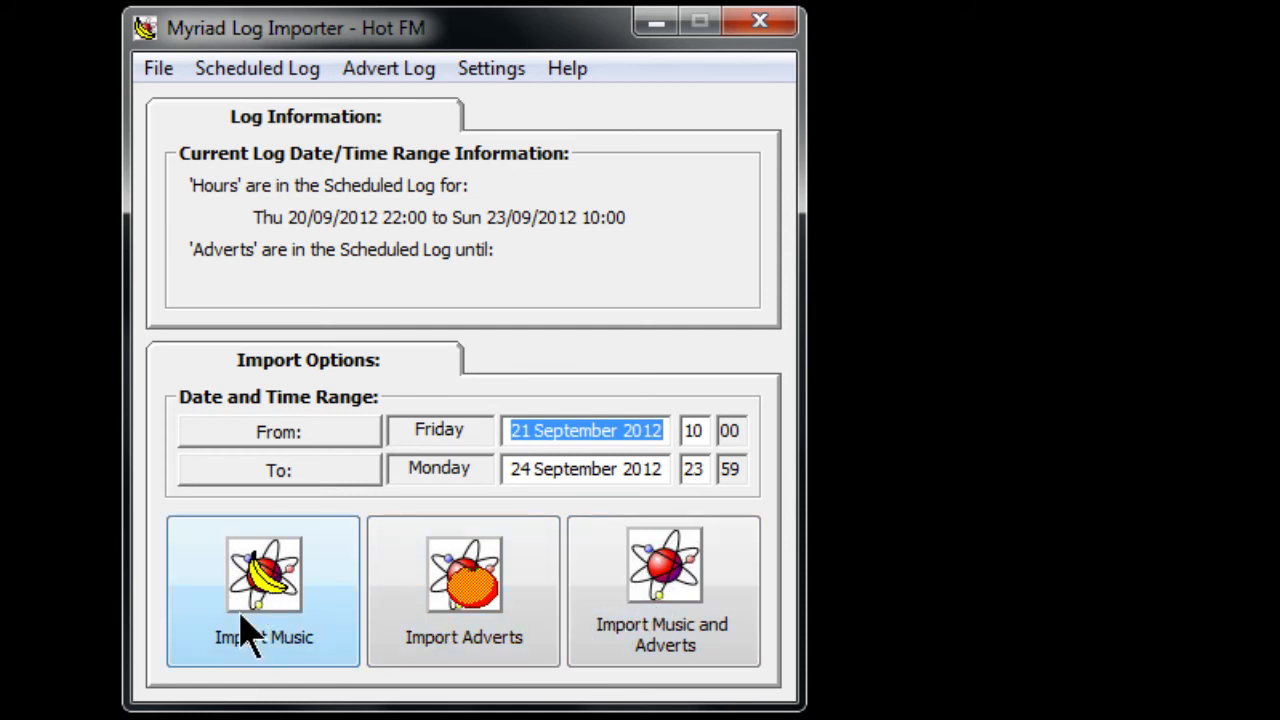
mouse_move(665, 570)
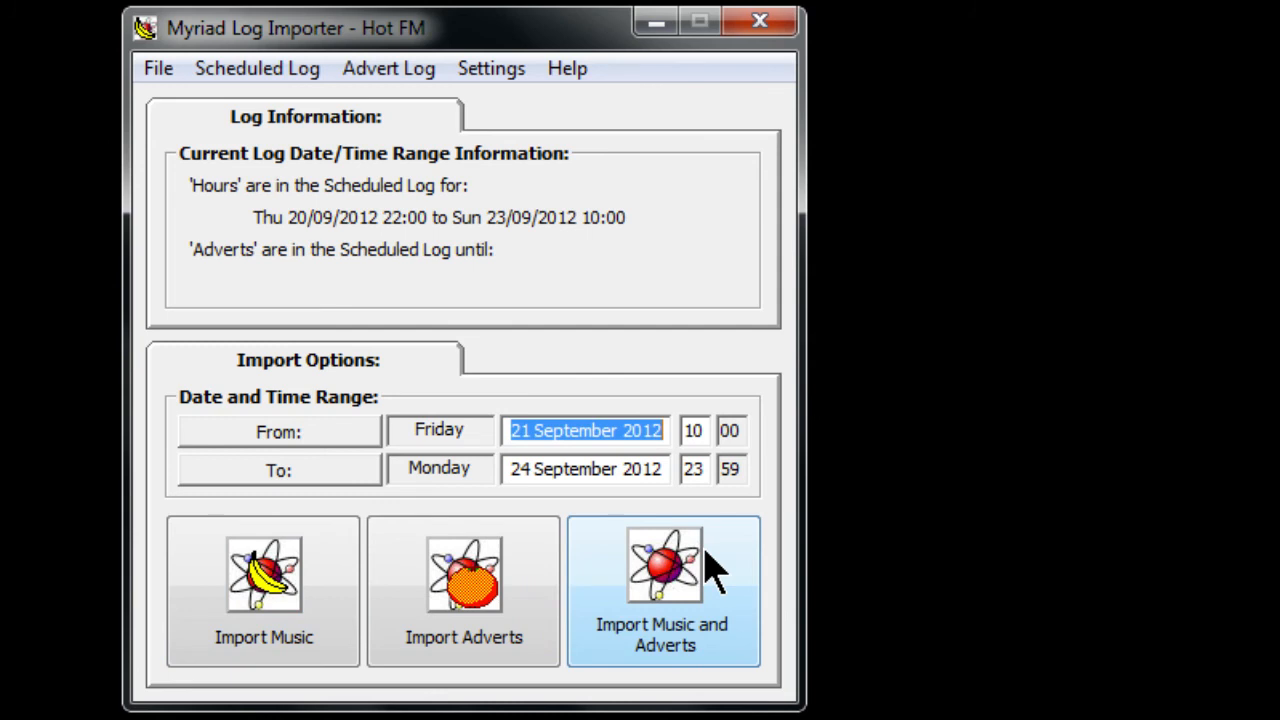